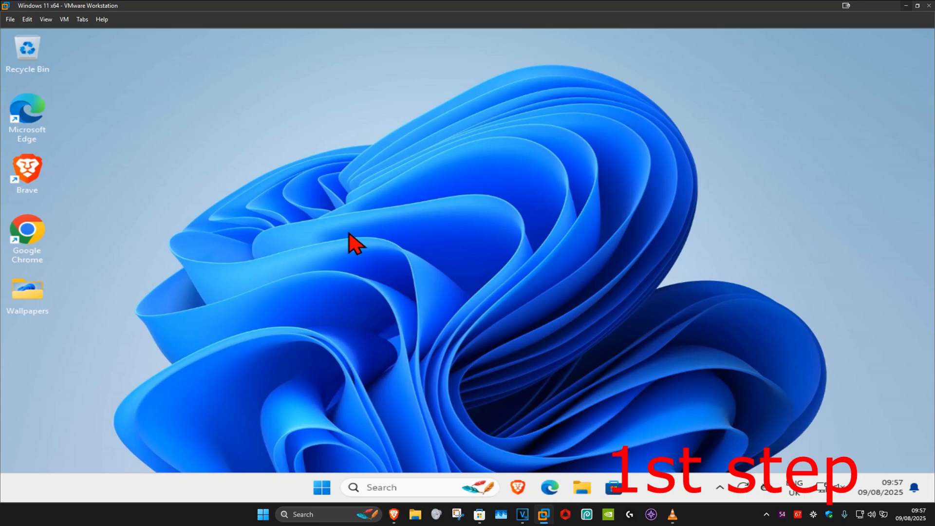
pyautogui.moveTo(355, 239)
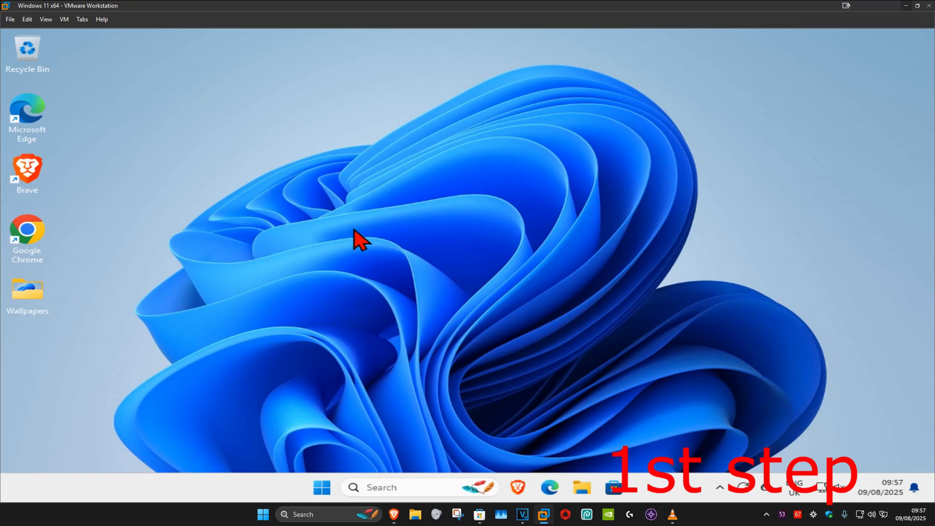
pyautogui.moveTo(427, 179)
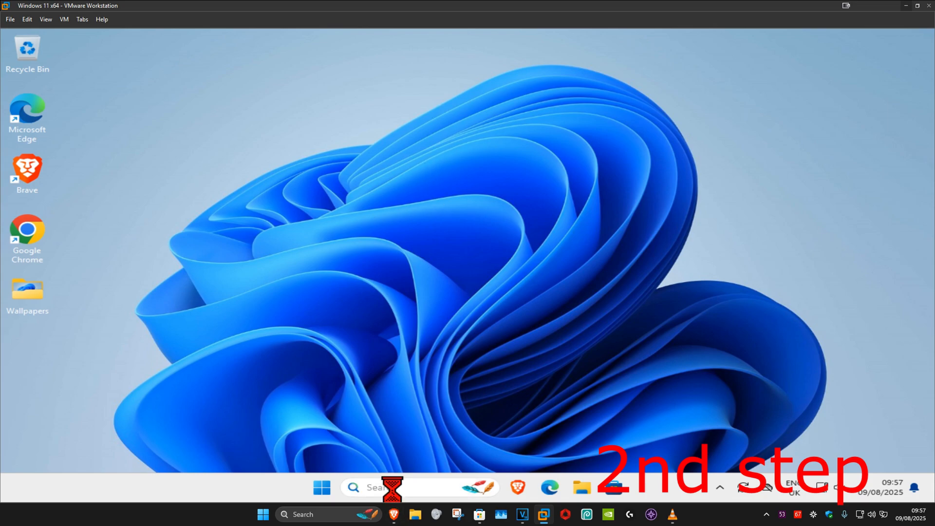
# Reach Ethernet0's Properties dialog via 'view network connections' search and its status window.
pyautogui.write('view network connections')
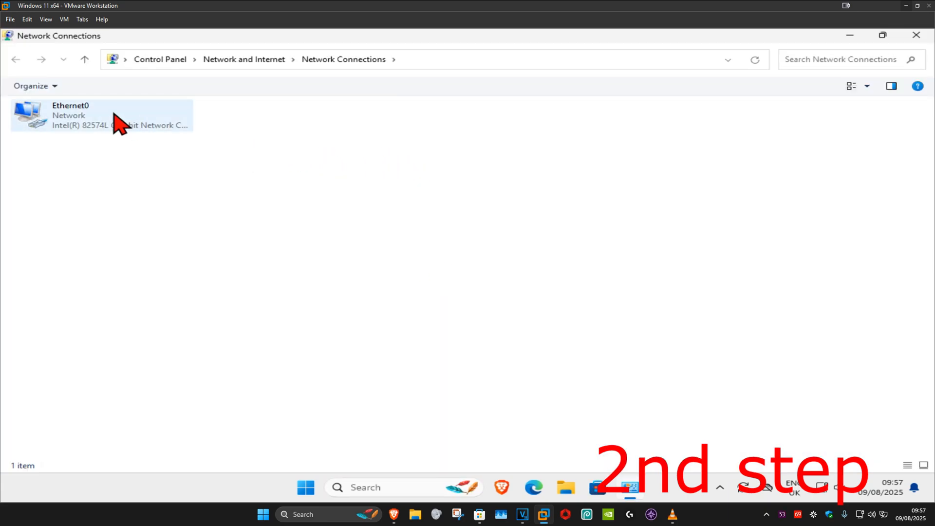
pyautogui.doubleClick(102, 115)
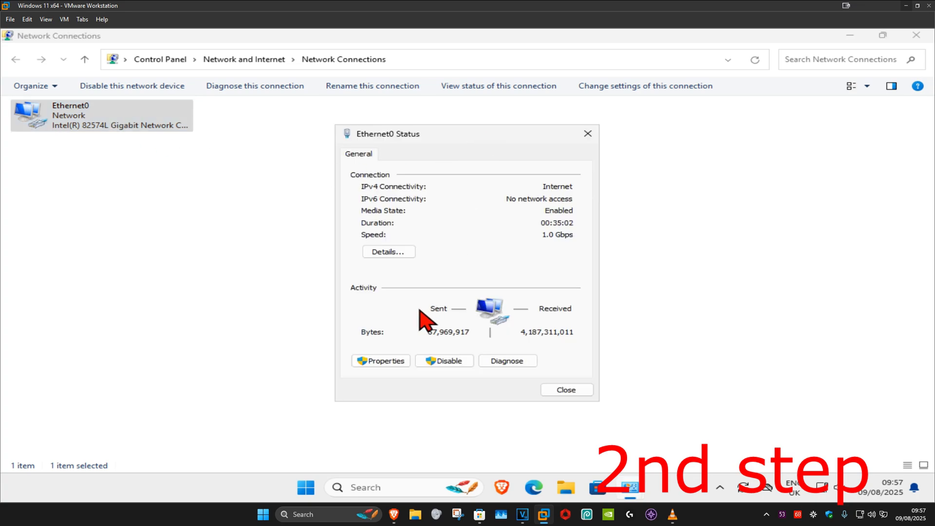
pyautogui.click(380, 361)
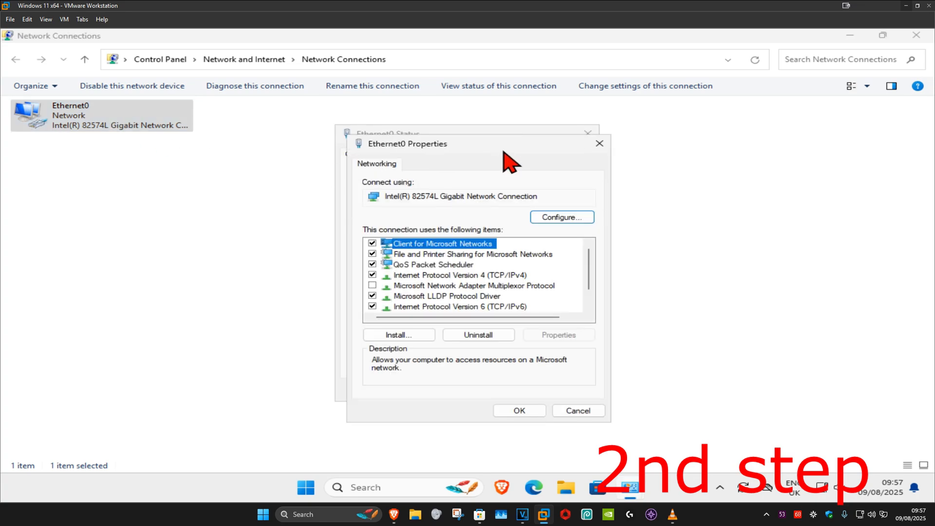
pyautogui.moveTo(446, 280)
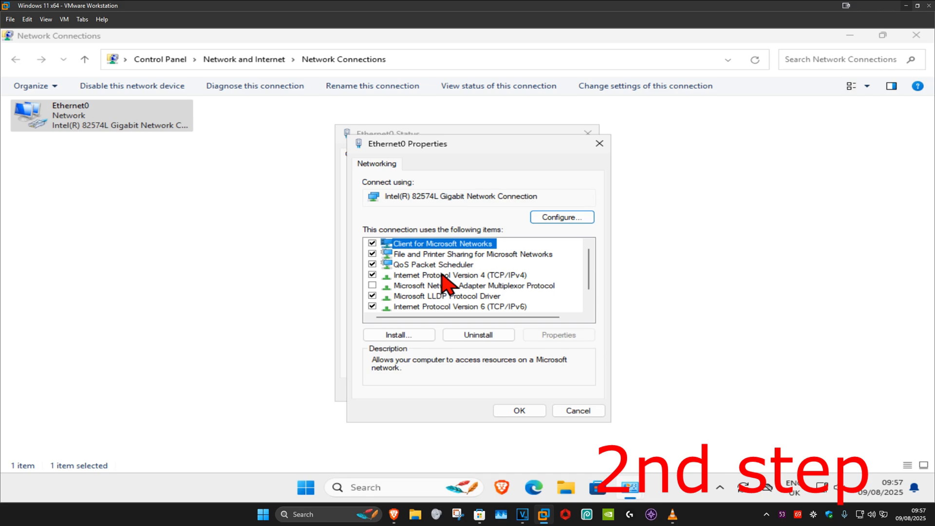
# Set Ethernet0's IPv4 DNS servers manually to 1.1.1.1 and 1.0.0.1 and confirm.
pyautogui.doubleClick(460, 274)
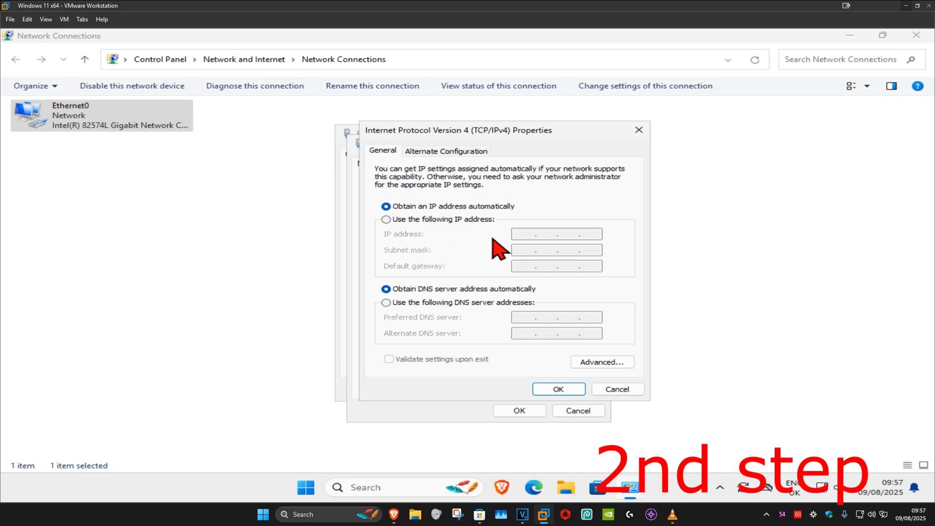
pyautogui.moveTo(389, 316)
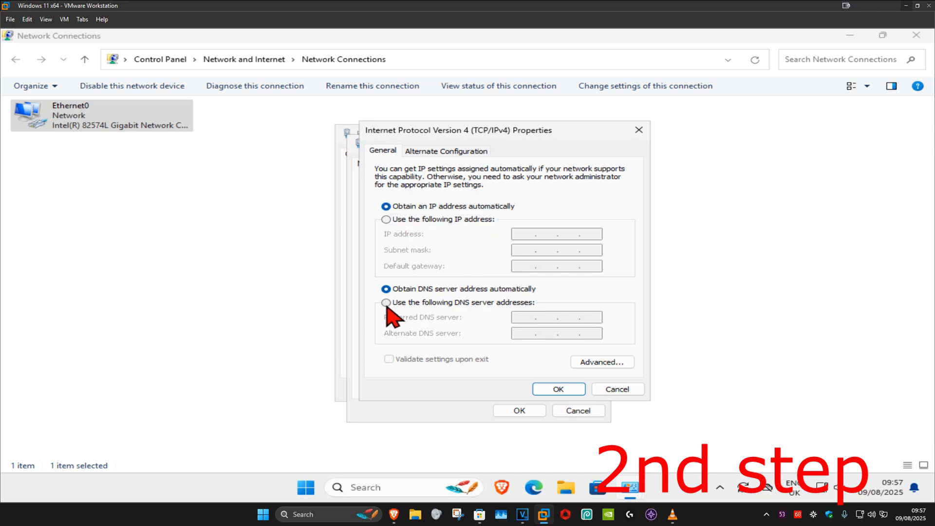
pyautogui.click(386, 303)
pyautogui.write('1 . 1 . 1 . ')
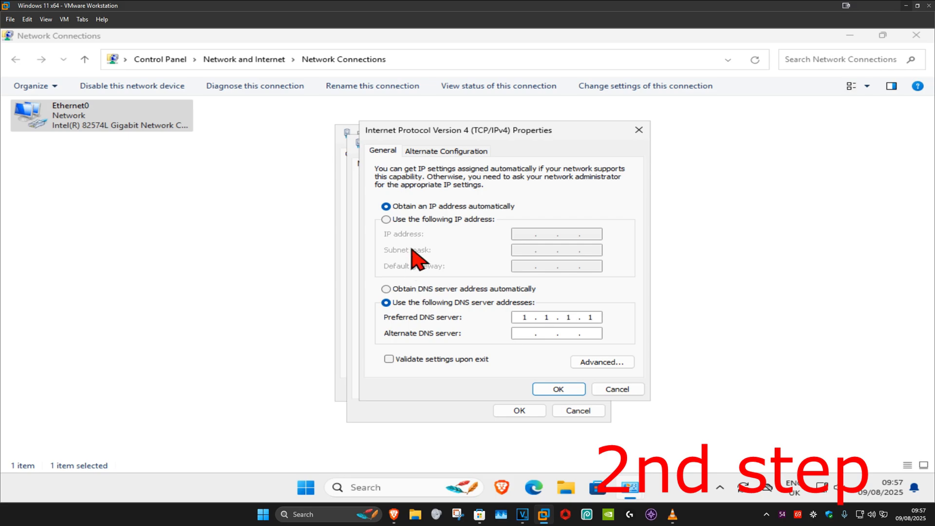
pyautogui.write('1 . 0 . 0 . 1')
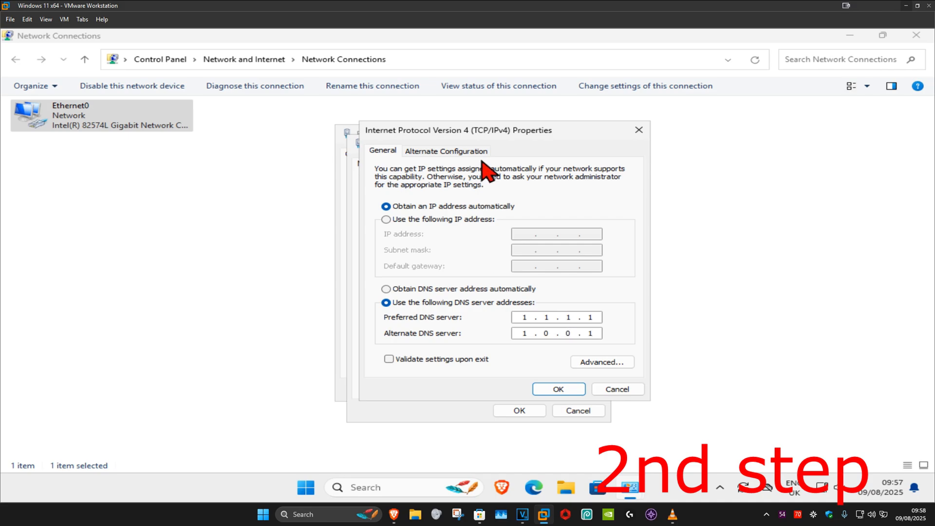
pyautogui.click(558, 389)
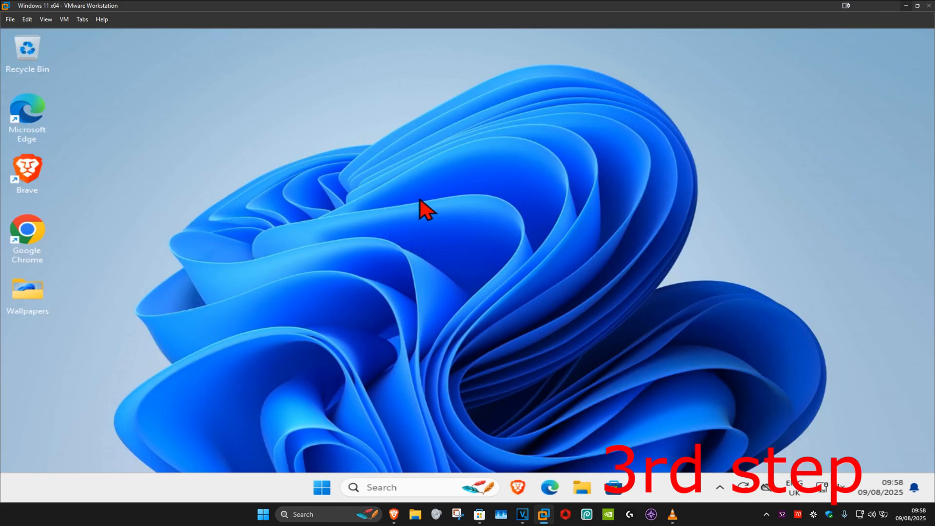
pyautogui.moveTo(388, 480)
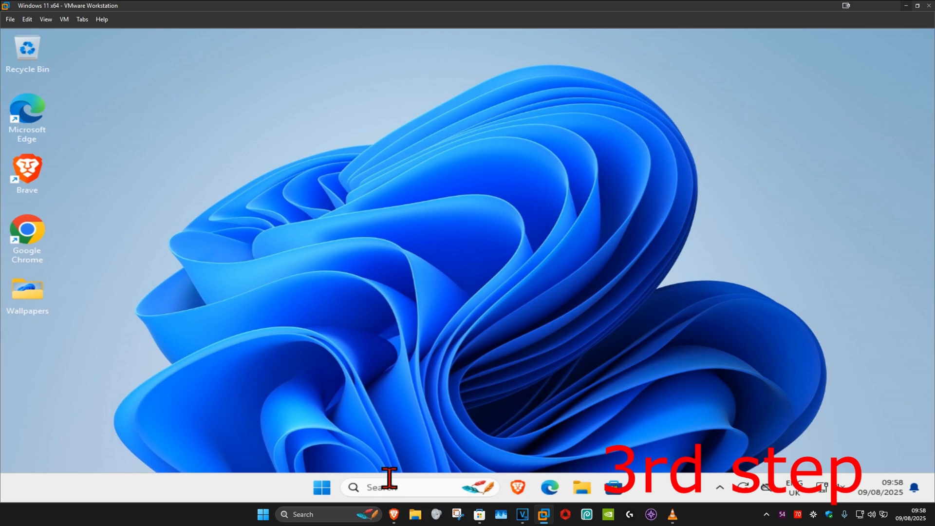
# Launch an administrator Command Prompt from a 'cmd' search, approving the UAC prompt.
pyautogui.write('cmd')
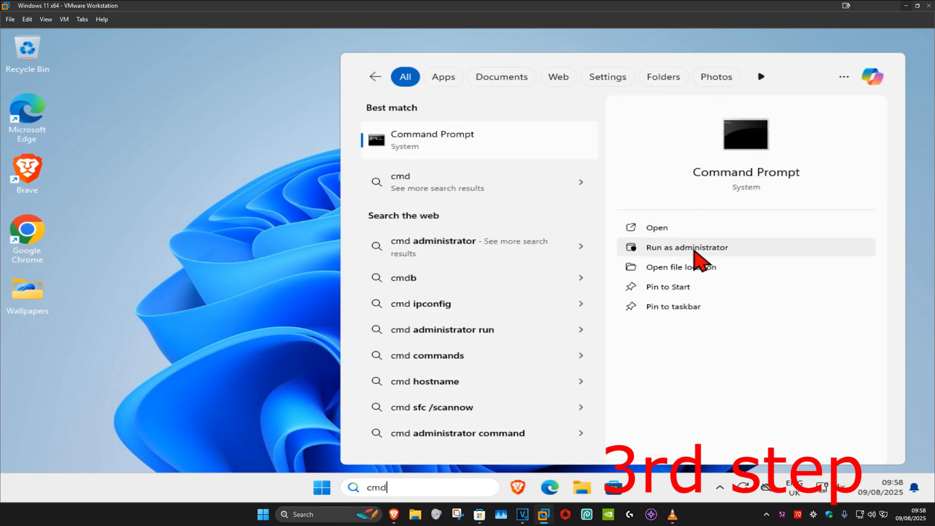
pyautogui.click(686, 247)
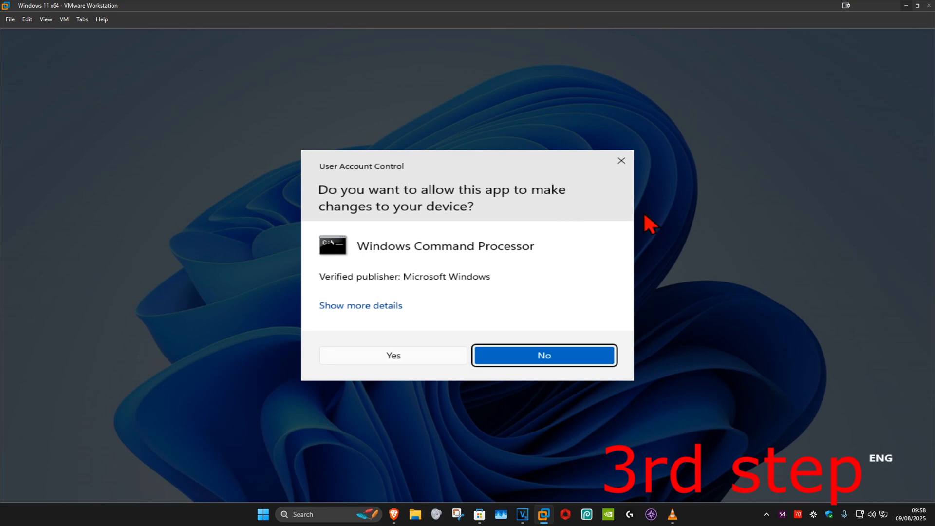
pyautogui.click(393, 355)
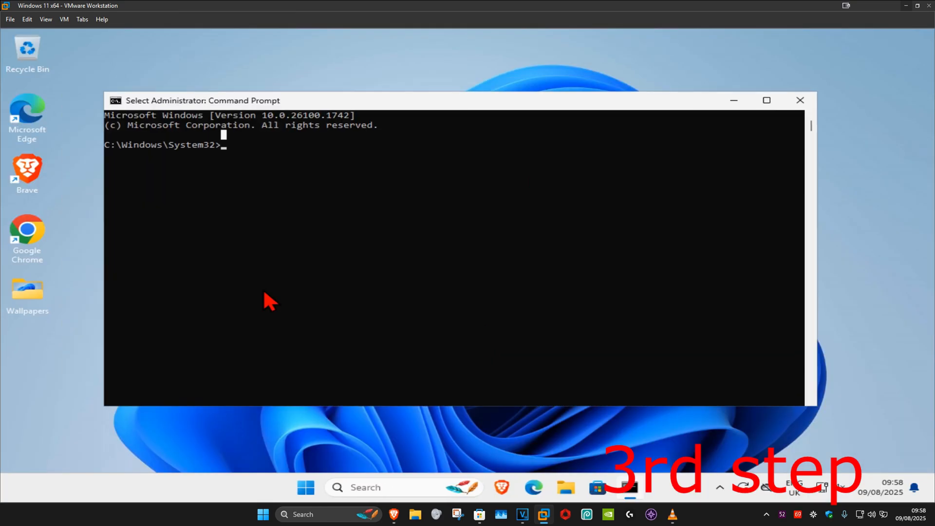
# Run 'ipconfig /flushdns' and 'netsh winsock reset', then bring up the Start menu for restarting.
pyautogui.write('ipconfig')
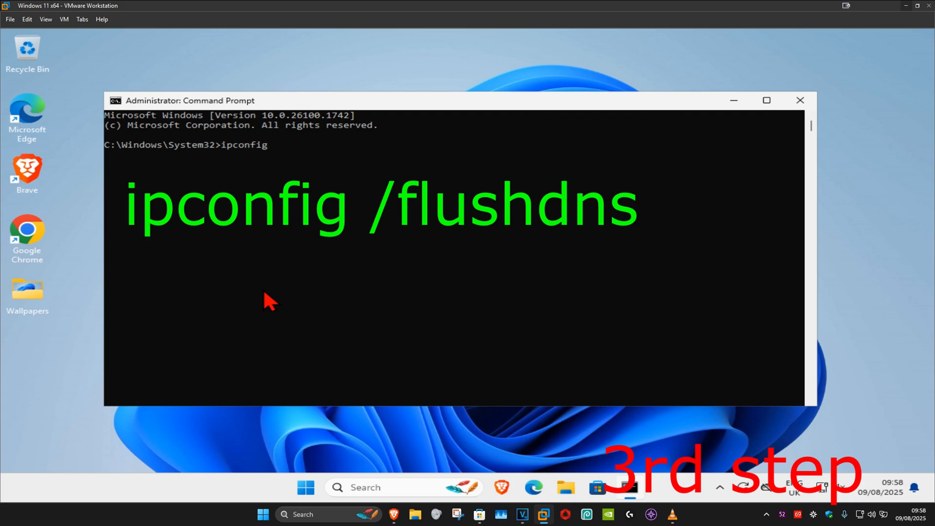
pyautogui.write('/flushd')
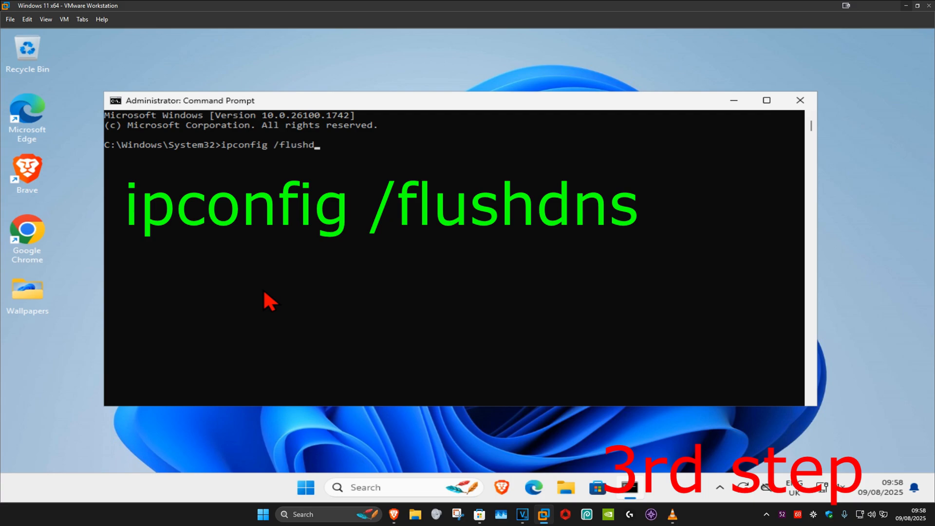
pyautogui.press('Return')
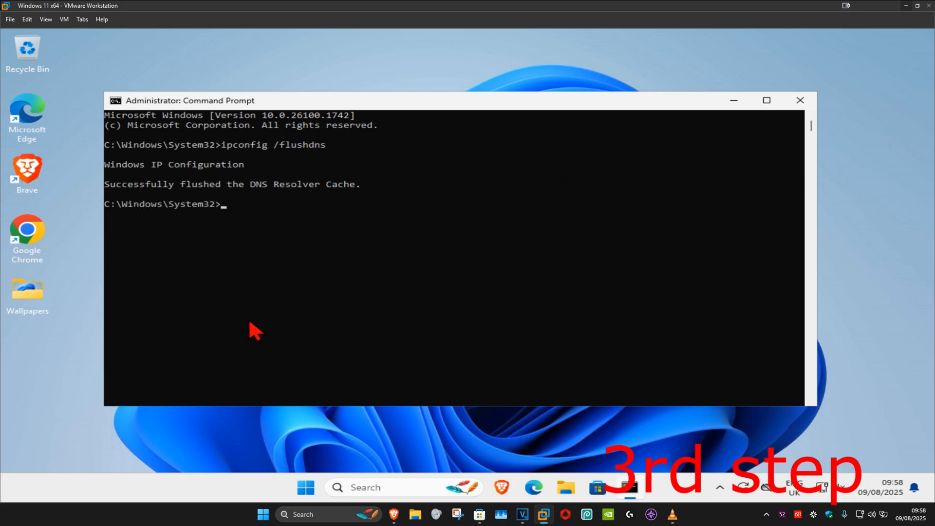
pyautogui.write('netsh winsock reset')
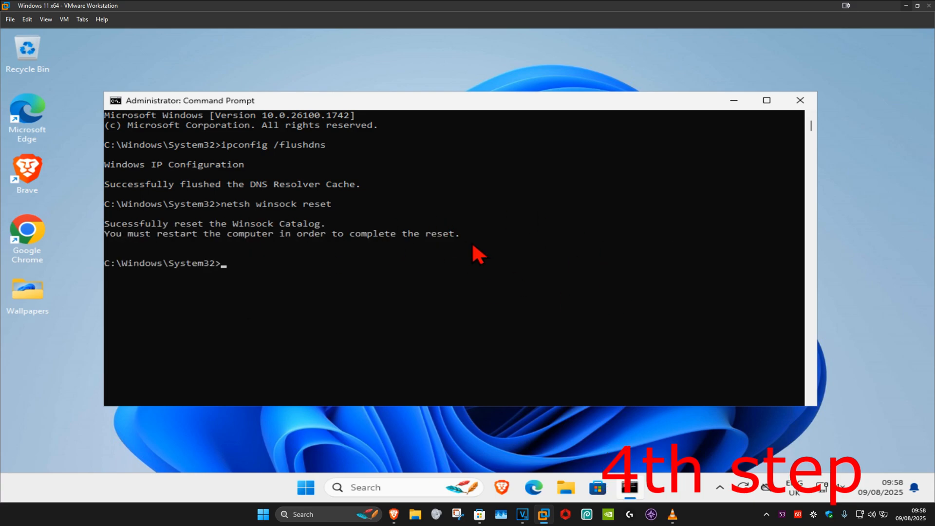
pyautogui.click(305, 487)
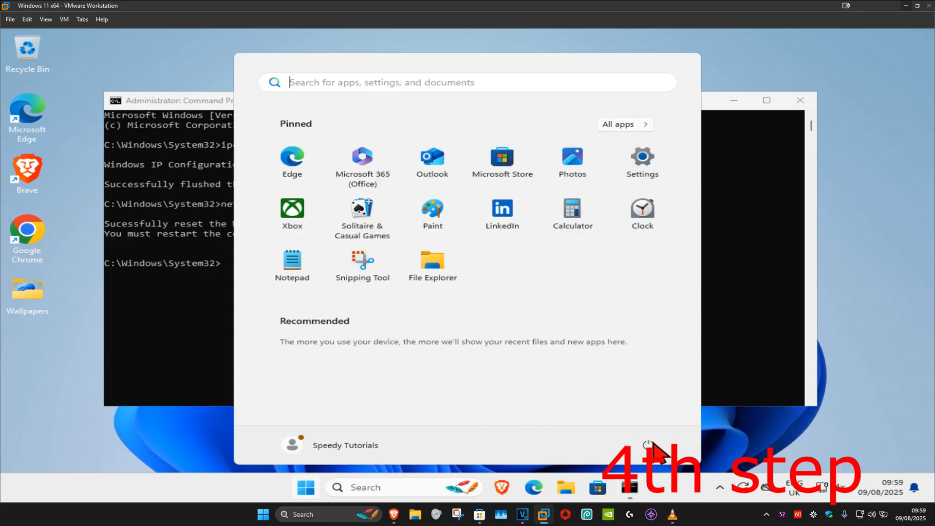